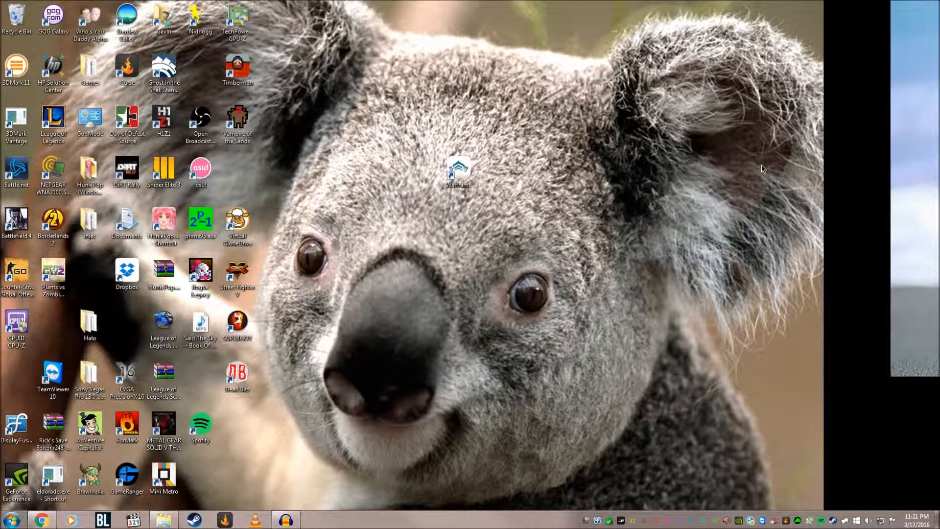
mouse_move(814, 114)
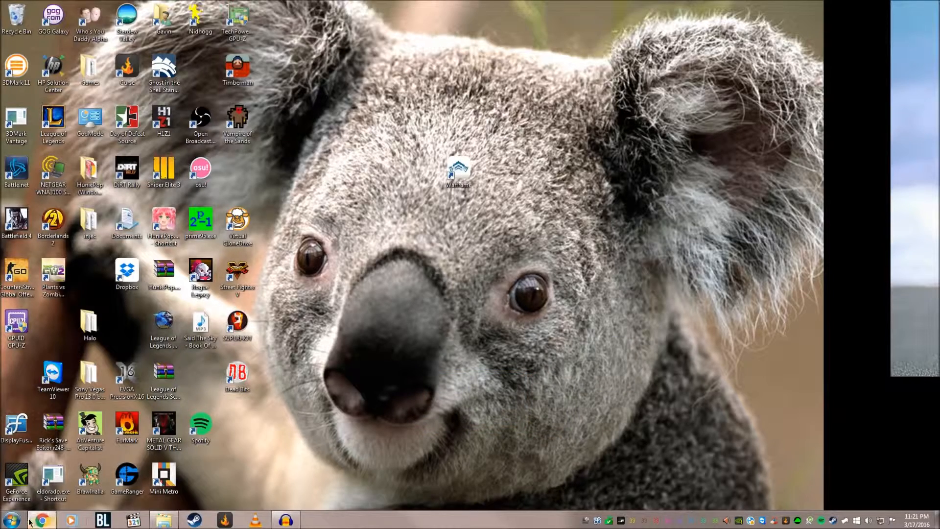
Check the browser briefly, then hide it to return to the desktop
click(41, 520)
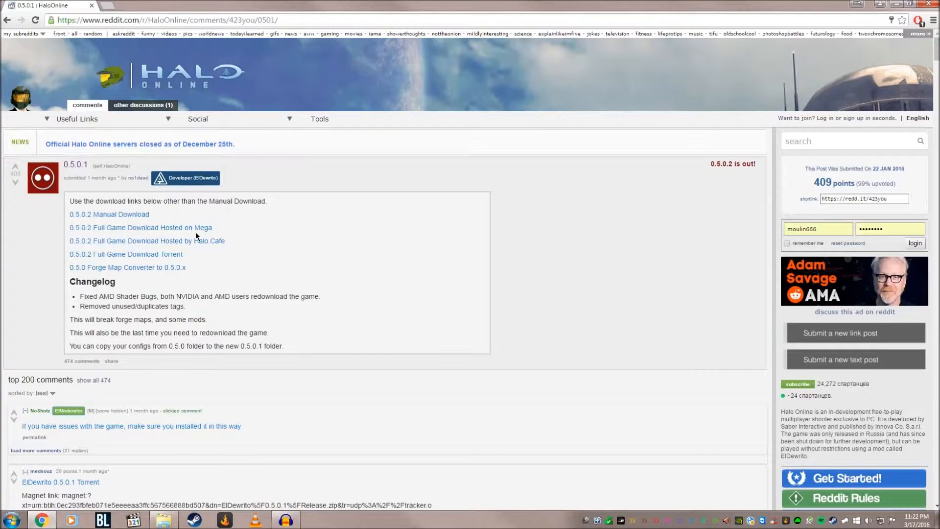
scroll(down, 3)
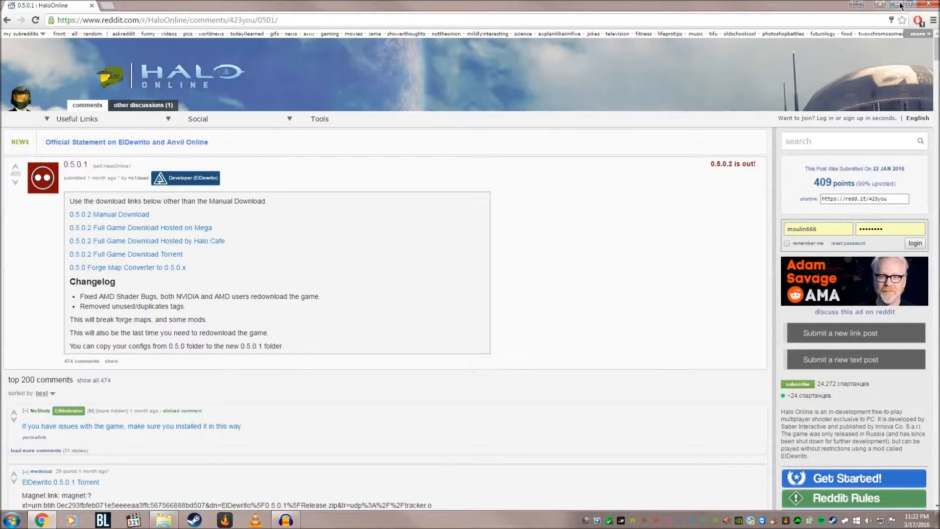
click(881, 5)
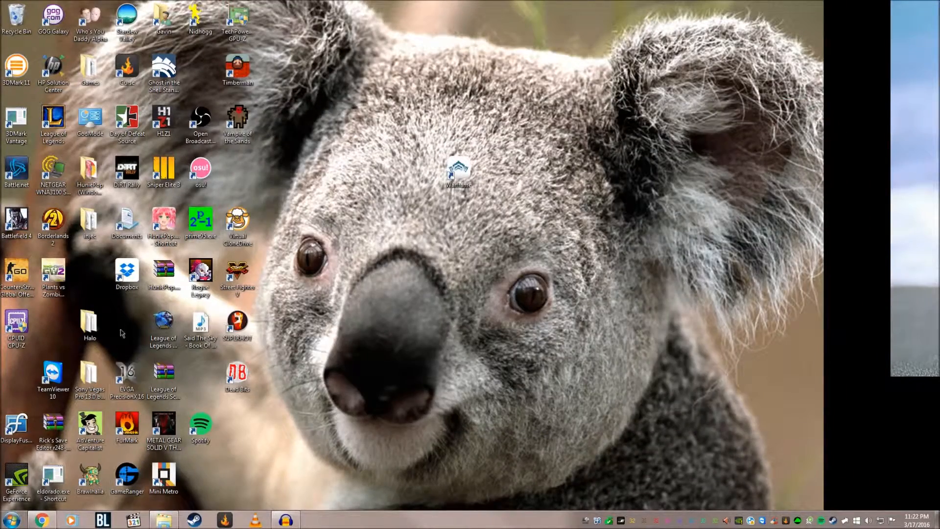
Point out eldorado.exe and DewritoUpdater.exe inside the Halo folder, leaving the updater selected
double_click(89, 318)
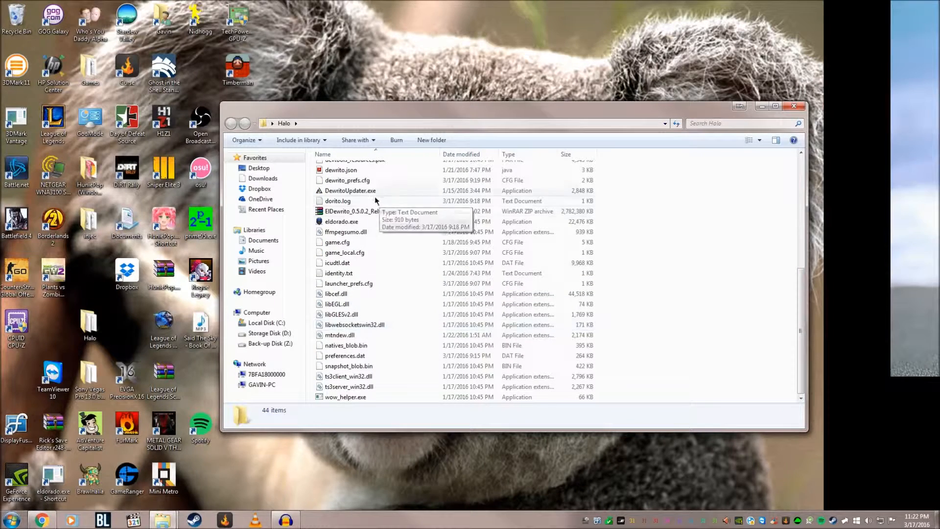
click(341, 221)
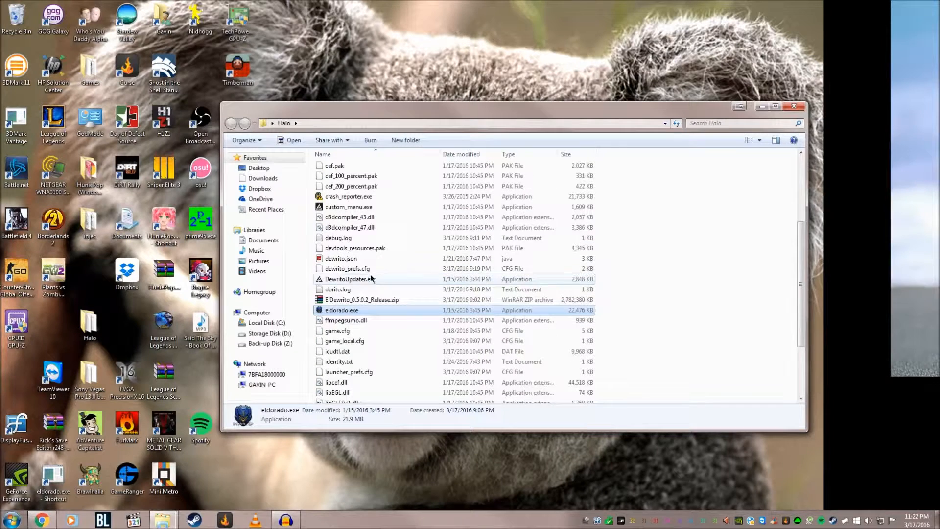
mouse_move(339, 289)
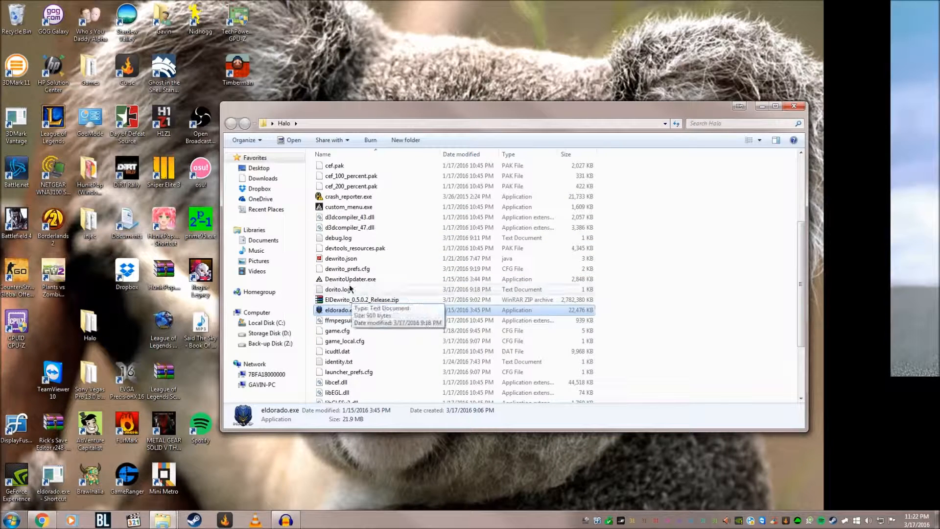
click(351, 279)
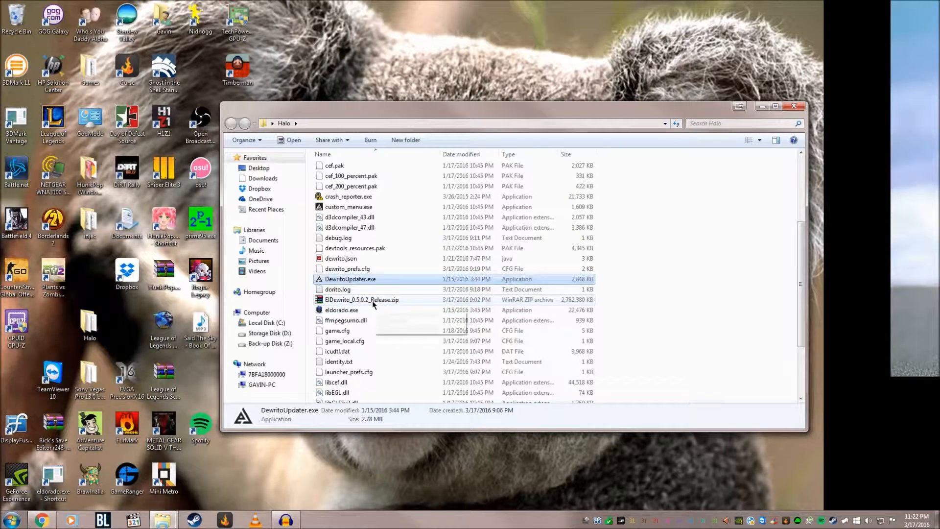
mouse_move(363, 300)
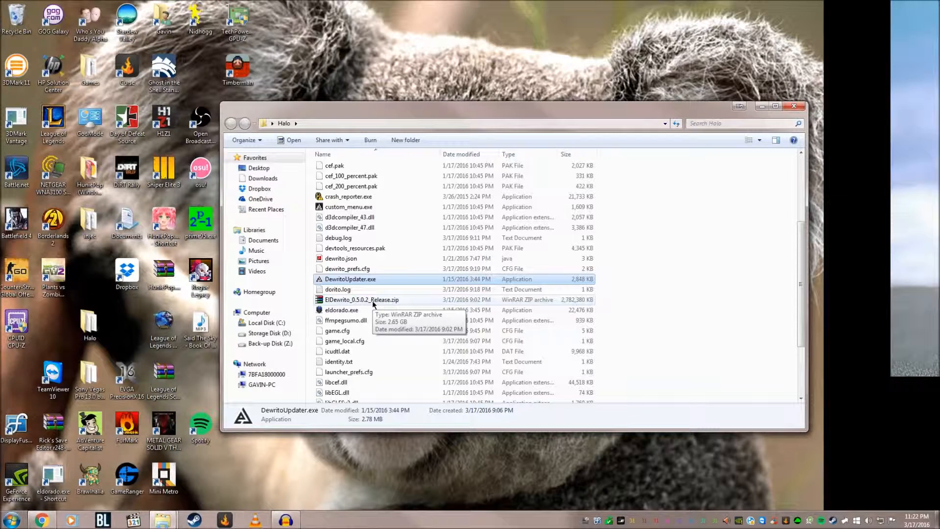
click(341, 310)
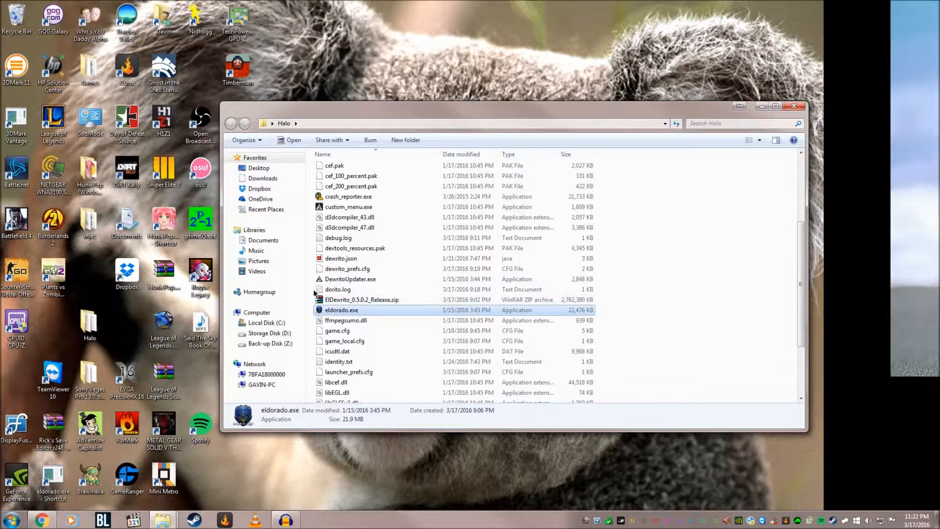
click(350, 279)
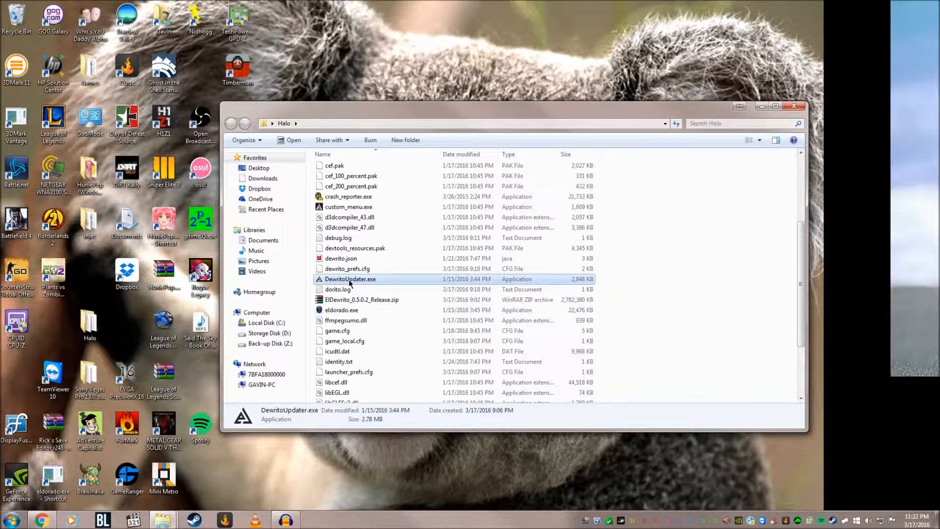
Launch DewritoUpdater.exe and randomize the Spartan's armor and colours in Player Customization
double_click(351, 279)
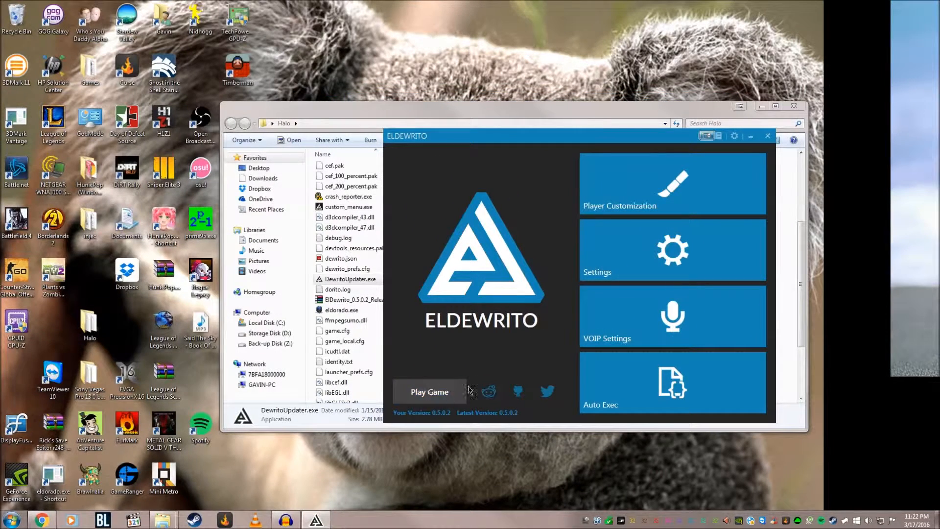
mouse_move(405, 441)
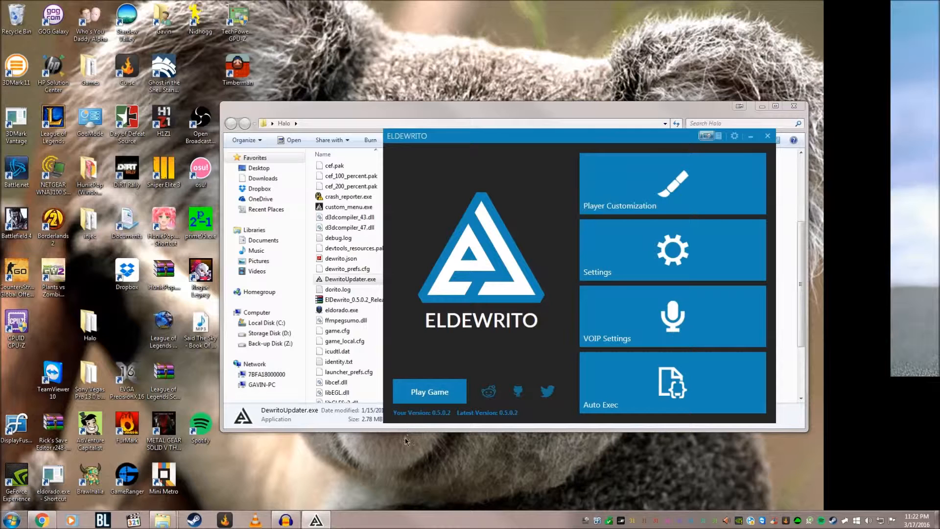
mouse_move(621, 201)
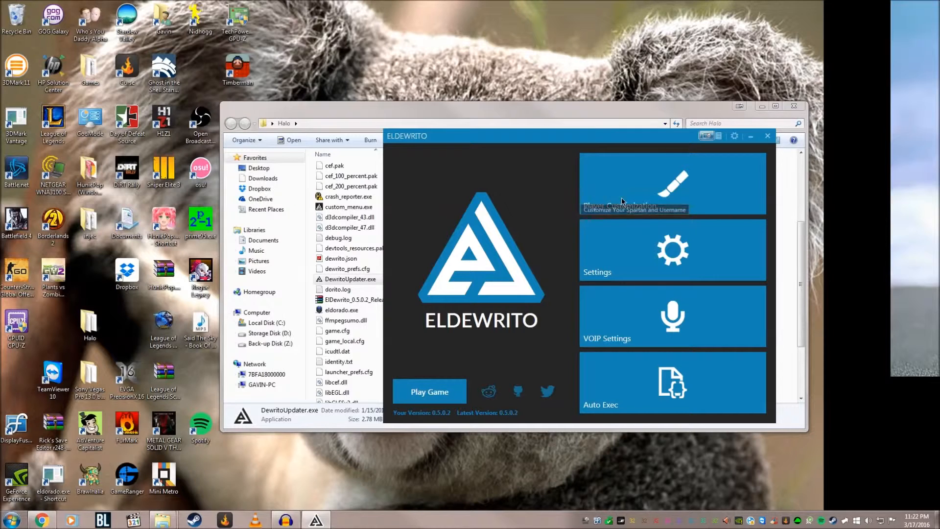
click(671, 183)
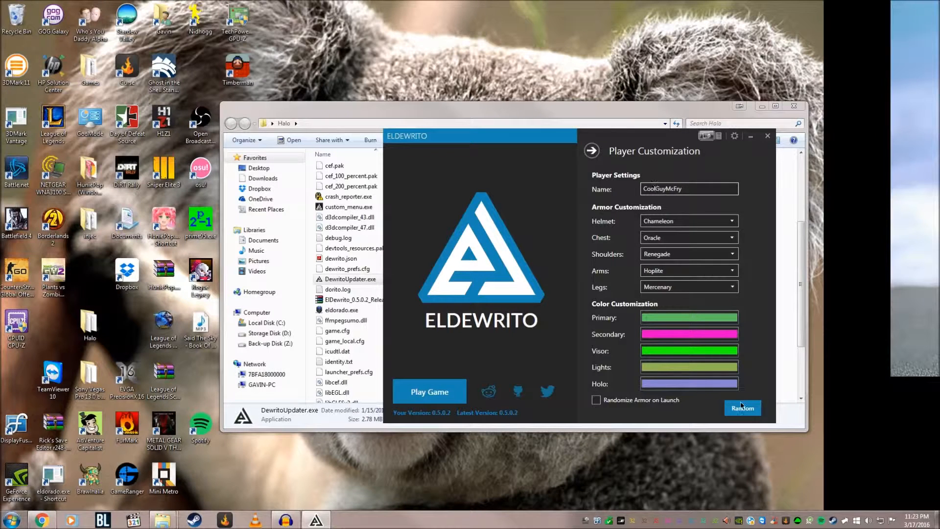
click(742, 408)
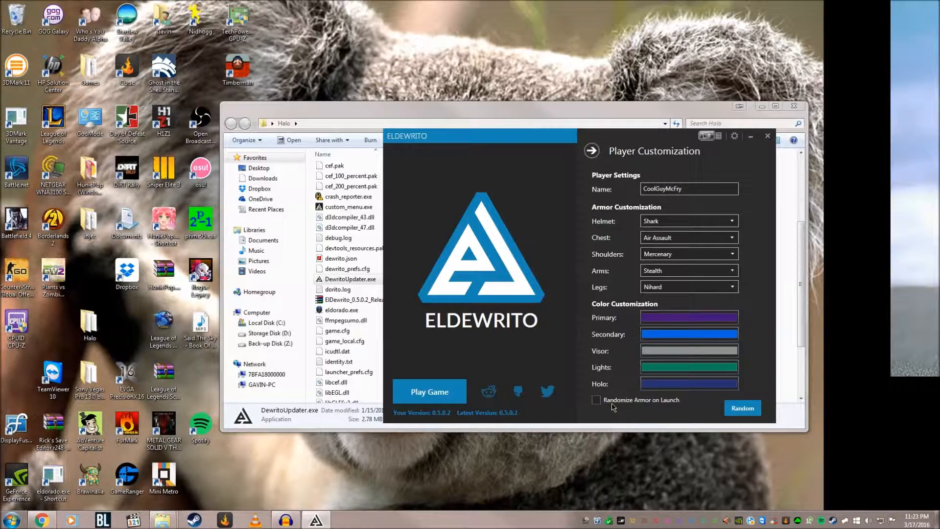
click(597, 399)
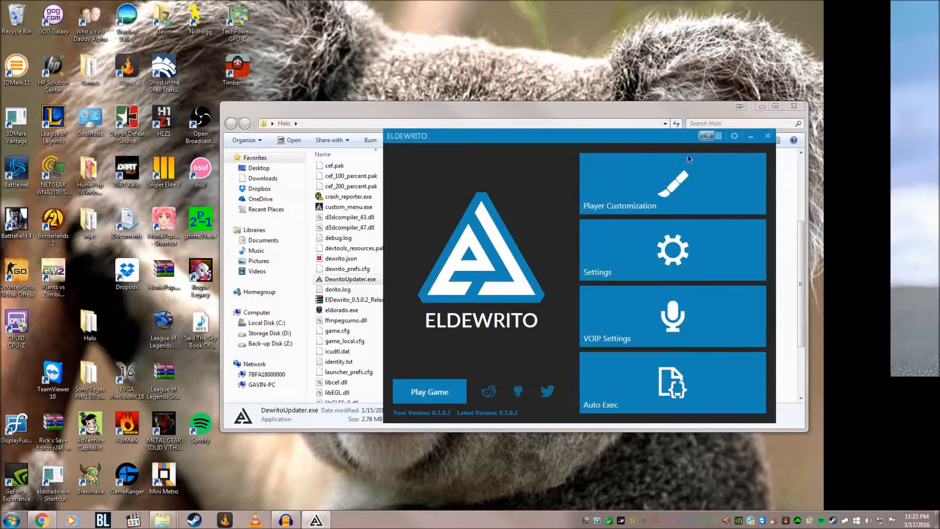
Set Field of View to 100 and enable Centered Crosshair in Settings
click(671, 249)
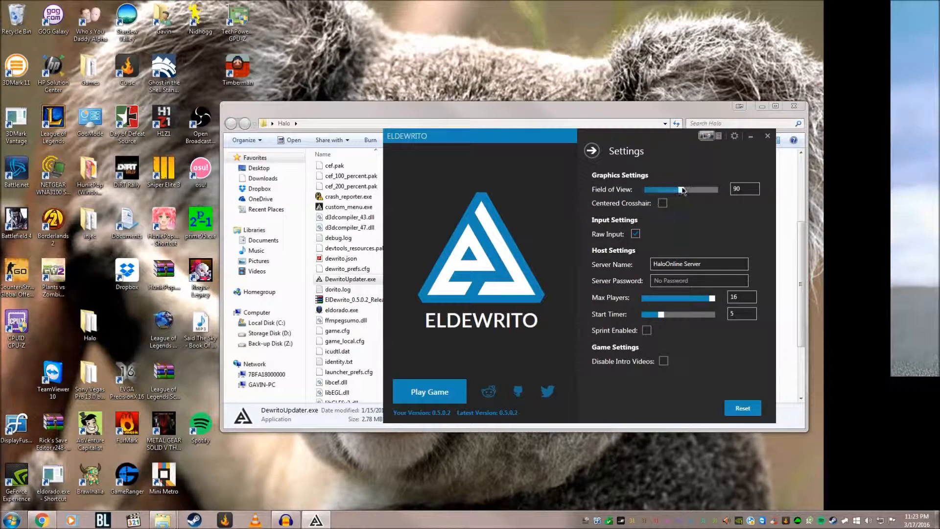
drag(679, 189, 689, 189)
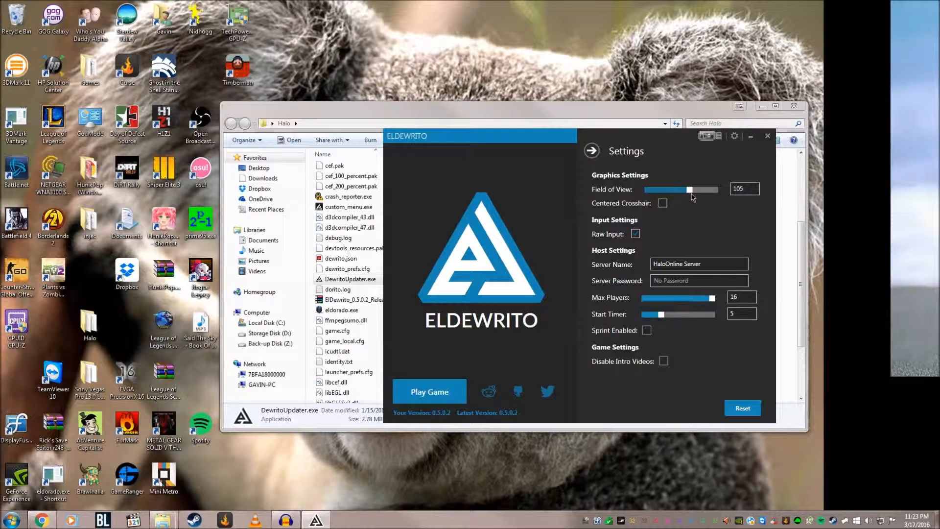
drag(691, 189, 680, 189)
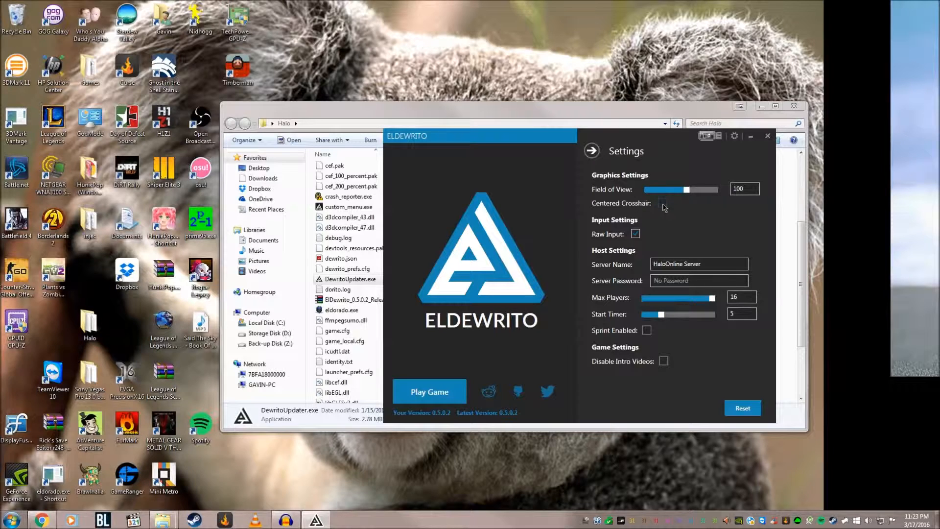
click(663, 203)
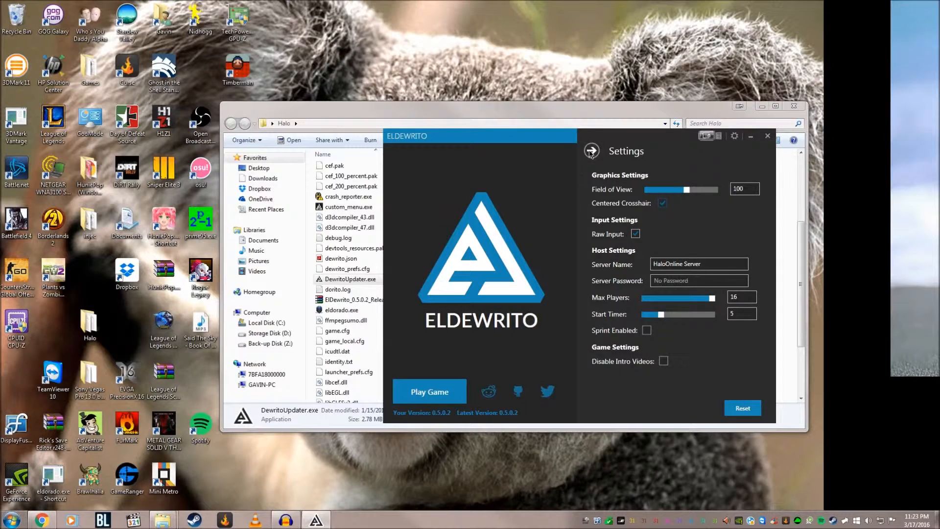
click(590, 151)
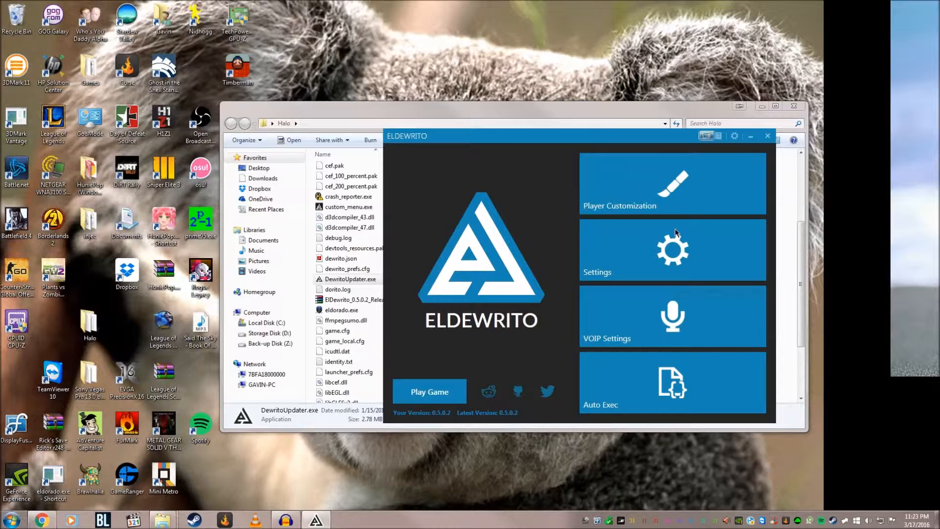
click(672, 317)
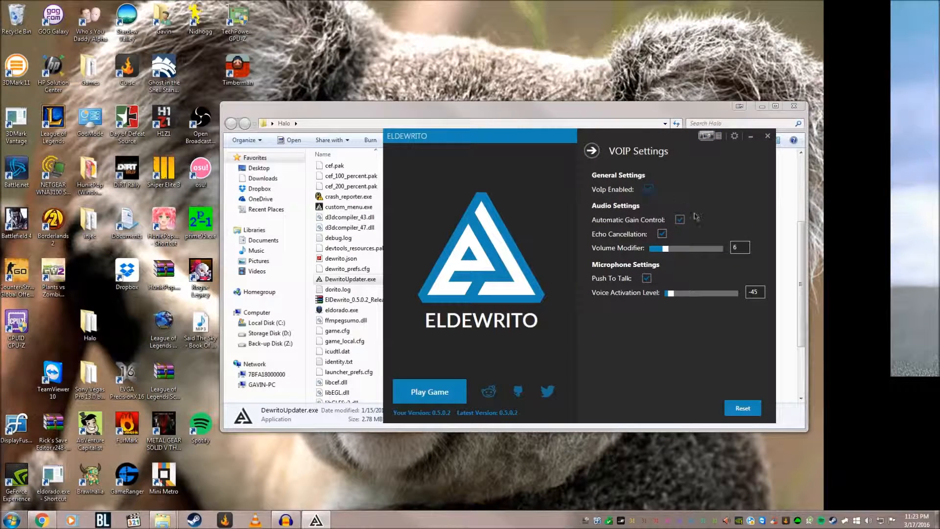
click(648, 189)
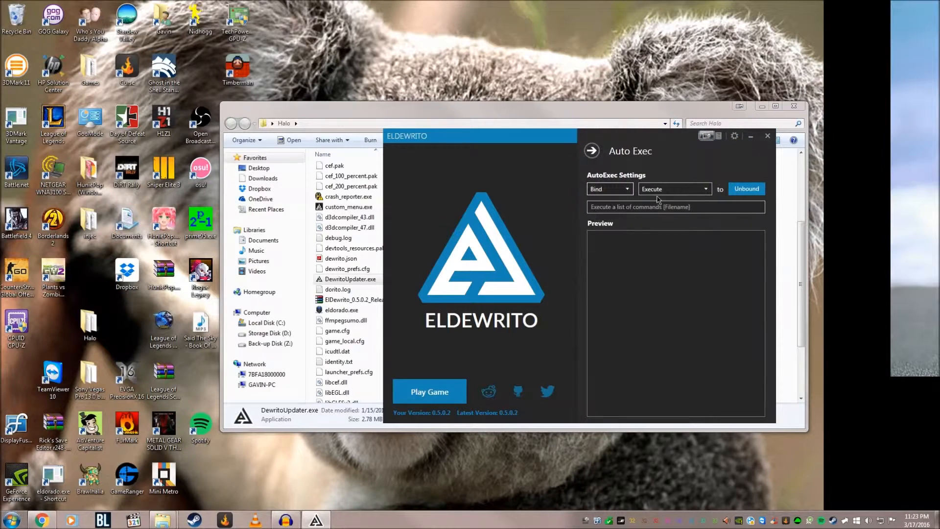
click(675, 207)
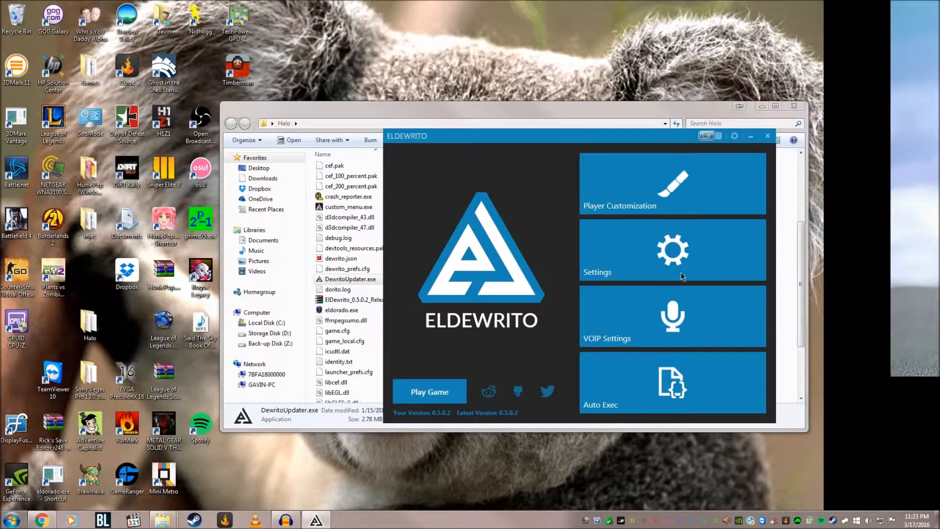
mouse_move(418, 379)
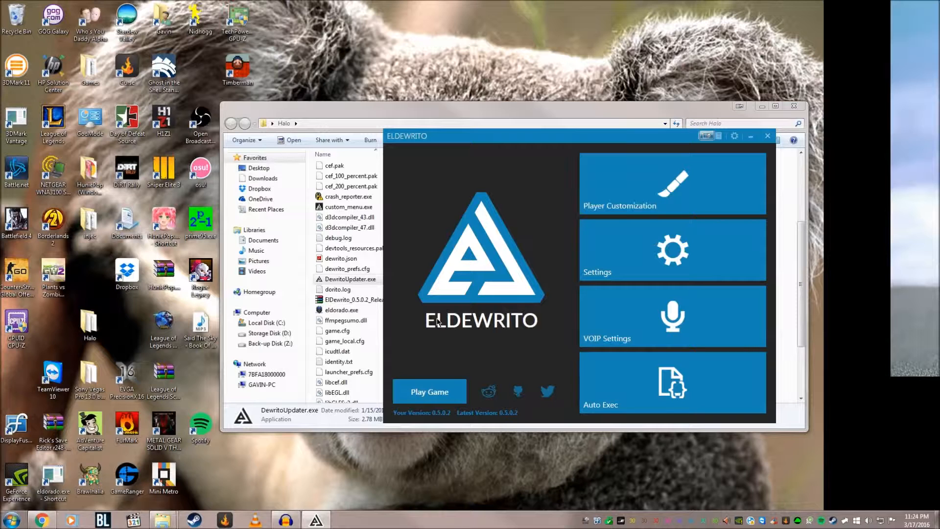
mouse_move(300, 512)
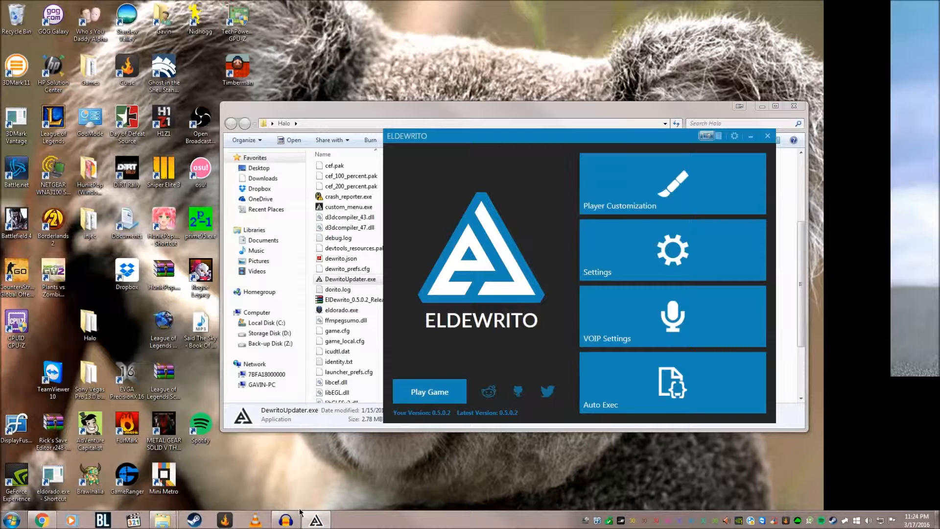
click(285, 518)
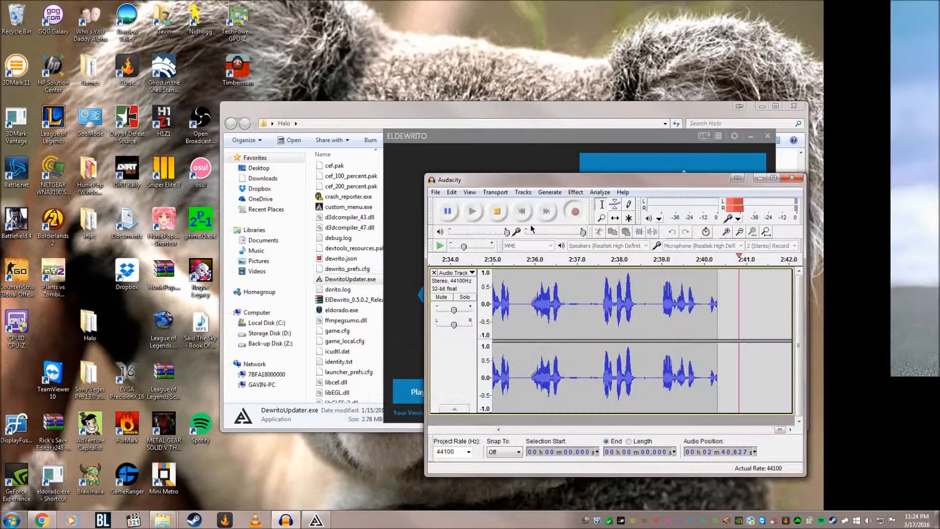
click(471, 212)
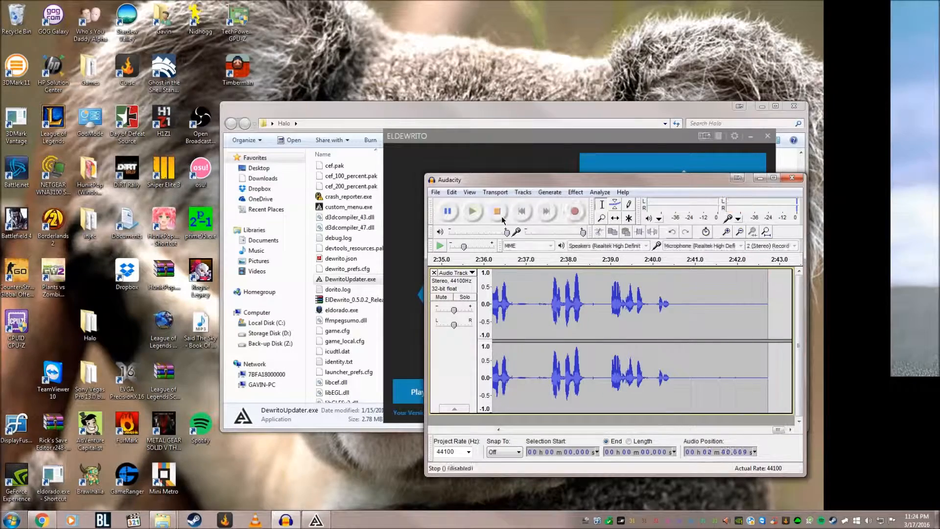